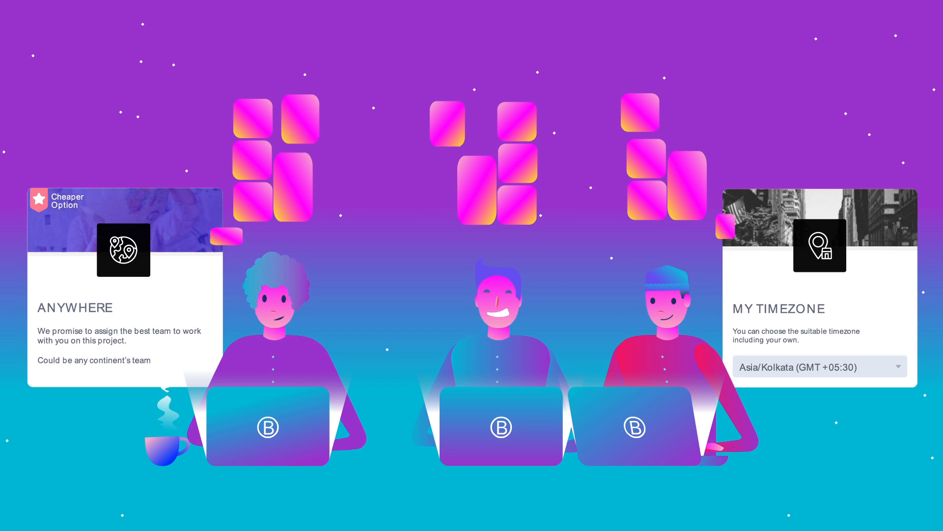
{"action": "scroll", "scroll_direction": "down", "scroll_amount": 3}
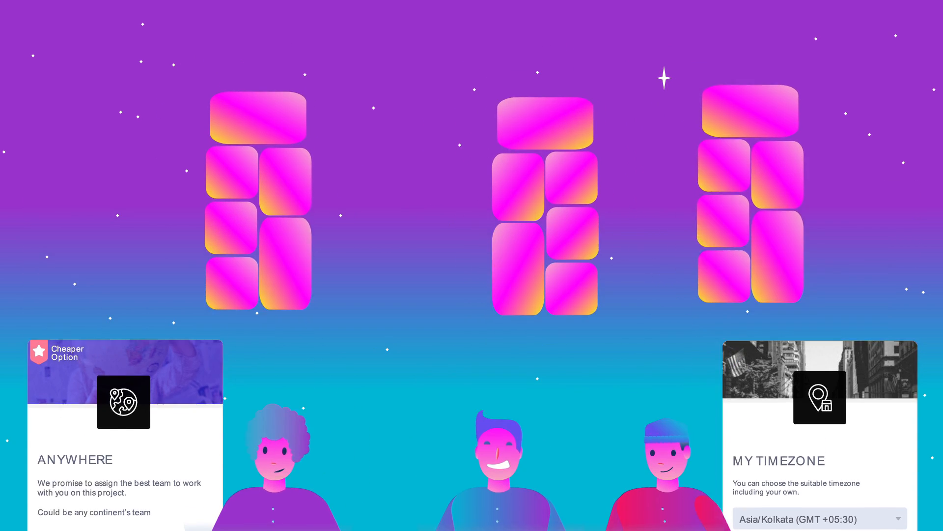